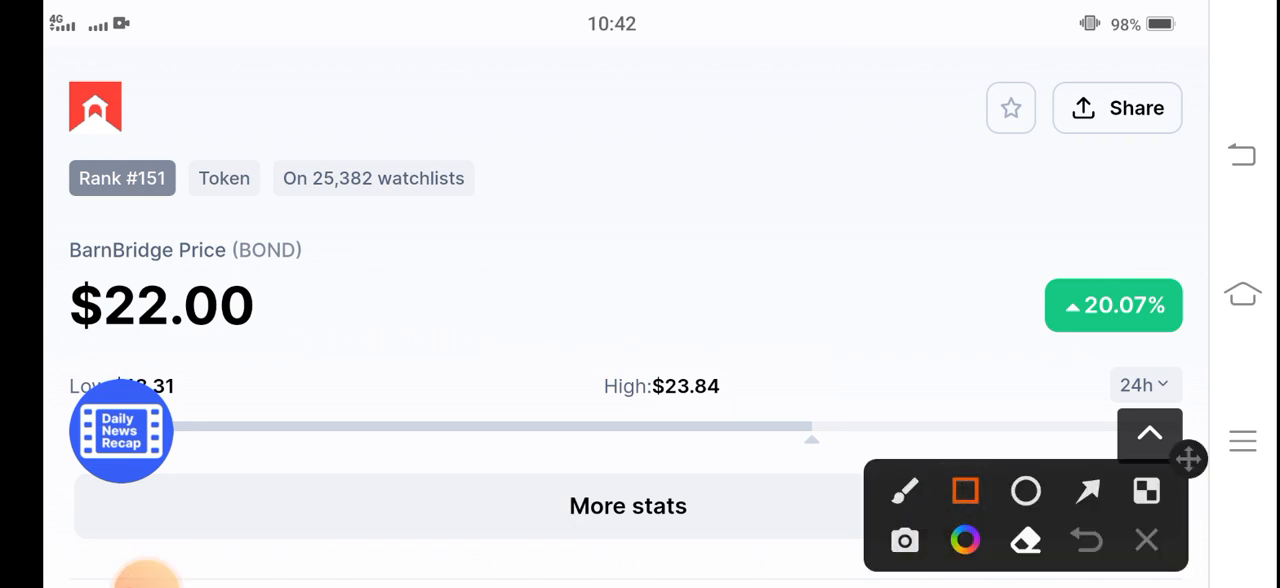
Step: Box the BOND price in red and point arrows at High $23.84 and the 19.95% change
drag(68, 228, 396, 400)
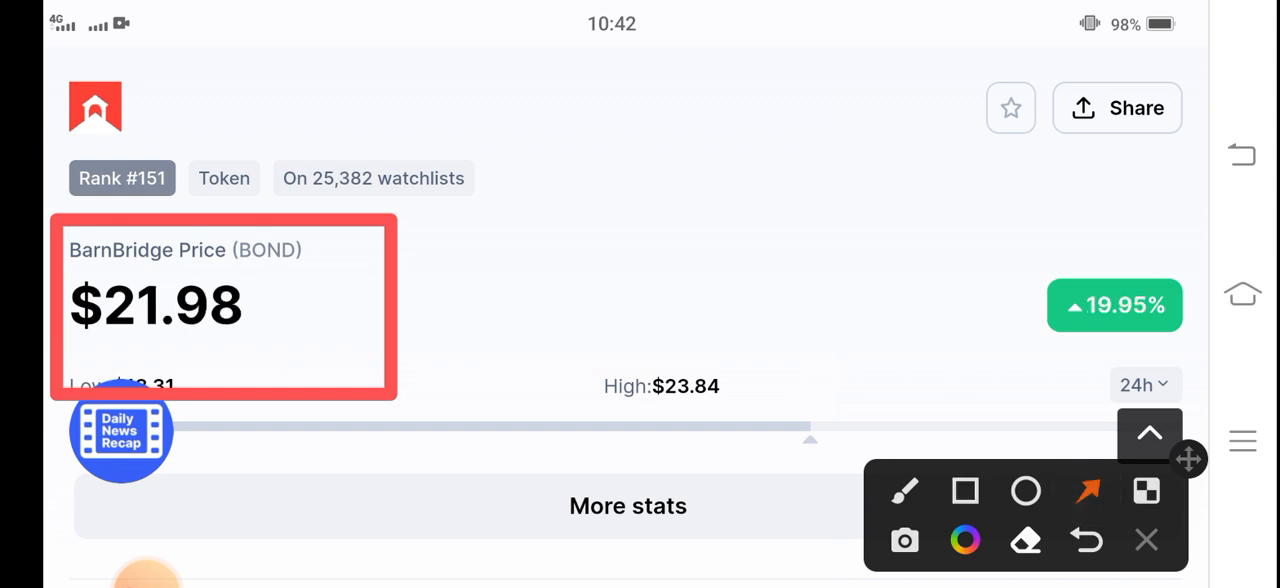
drag(390, 560, 584, 424)
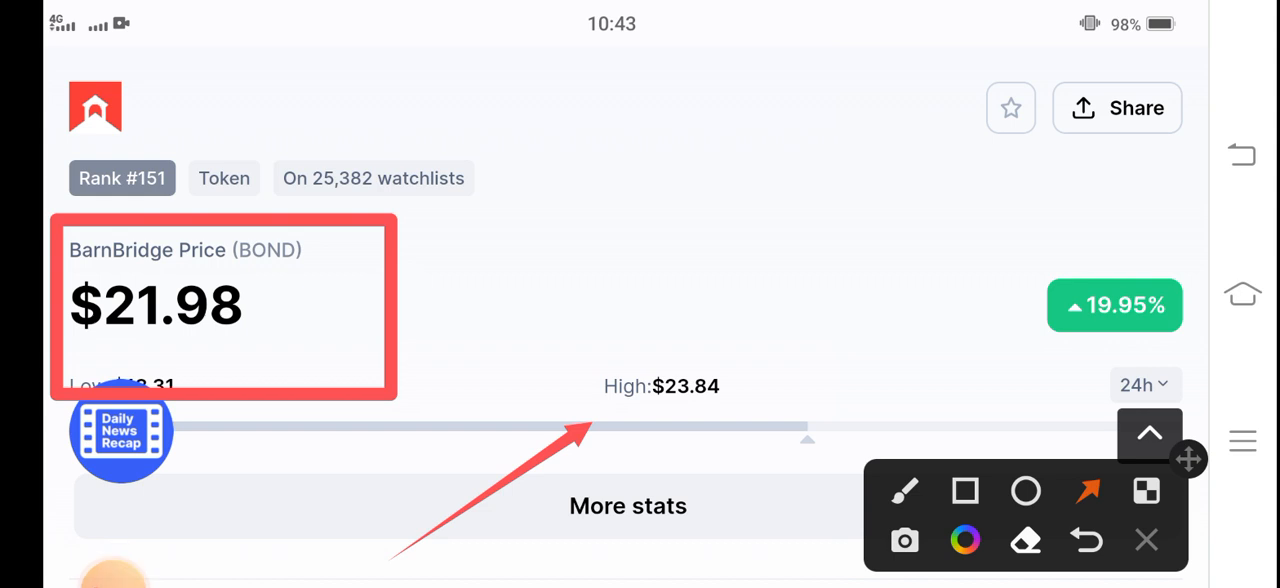
drag(956, 180, 1064, 276)
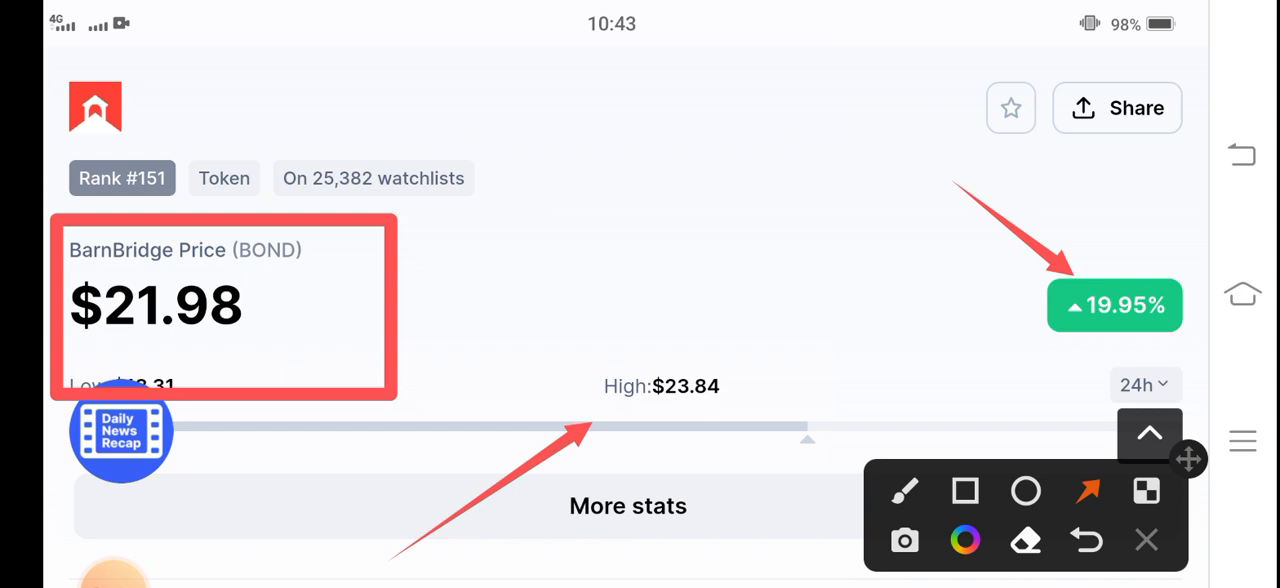
Step: Sketch a red upward trend arrow across the BarnBridge price chart line
scroll(down, 3)
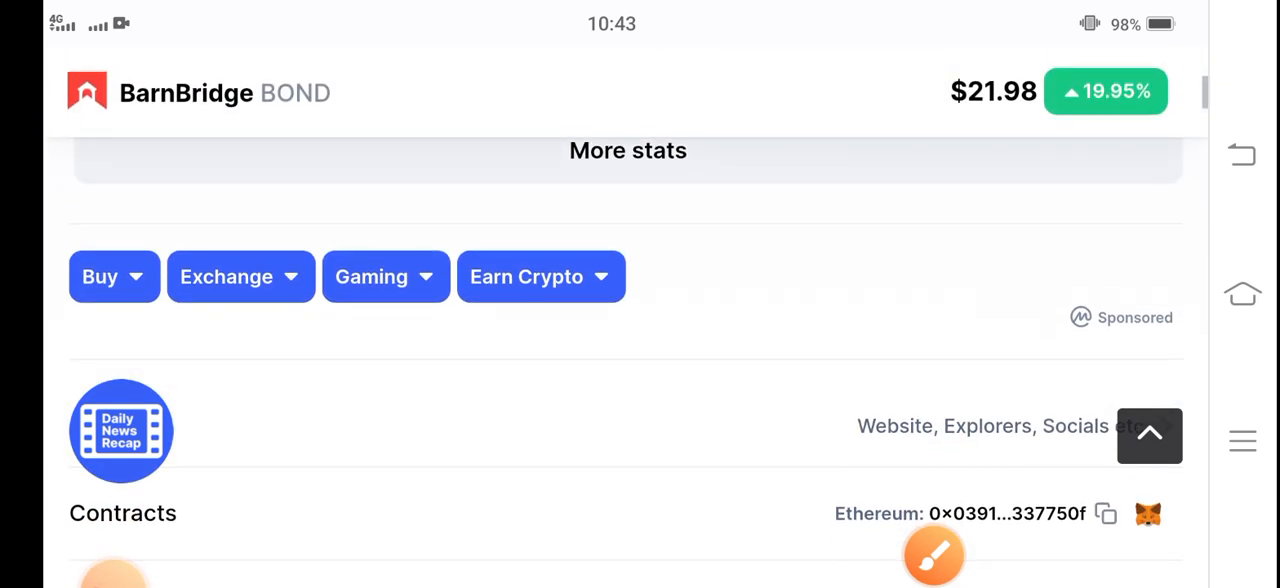
scroll(down, 3)
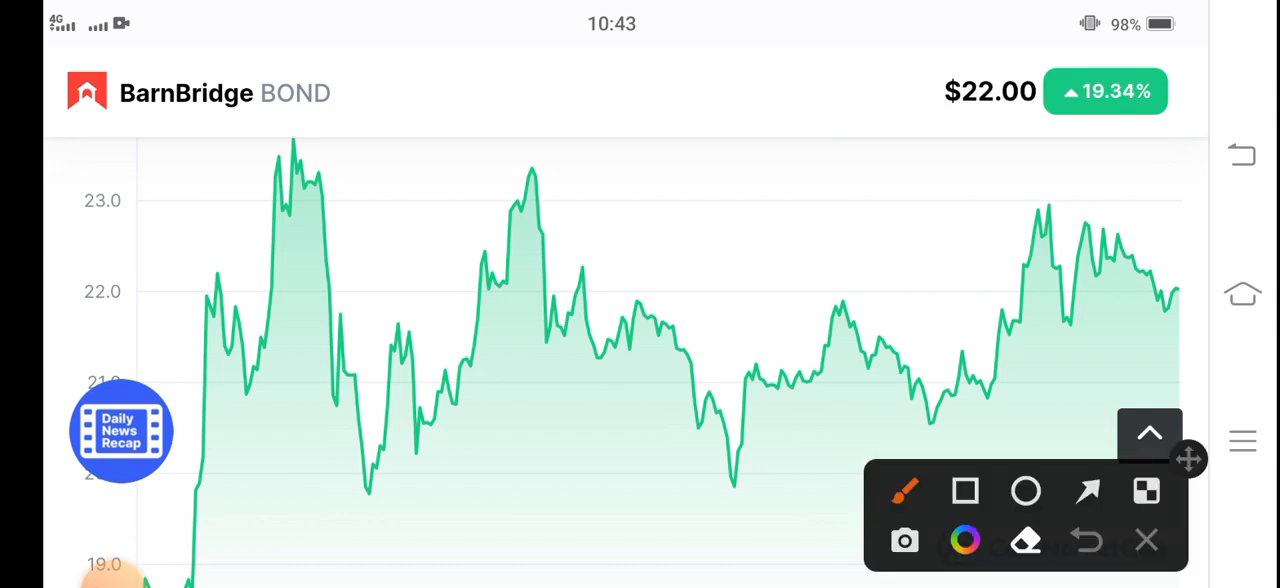
click(220, 524)
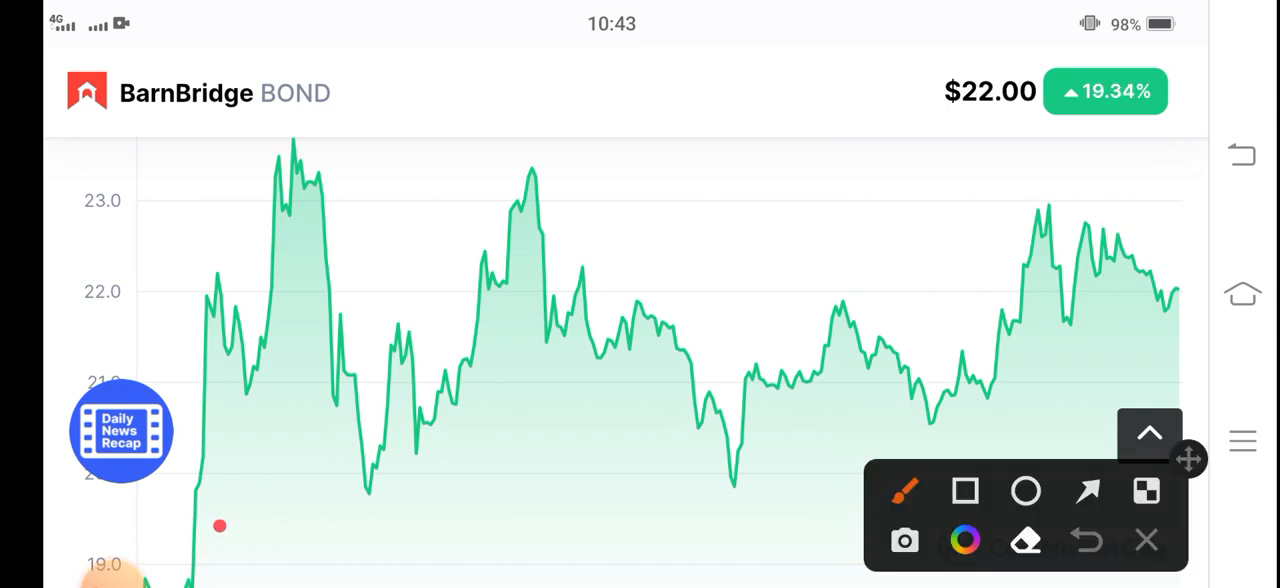
drag(220, 528, 1050, 210)
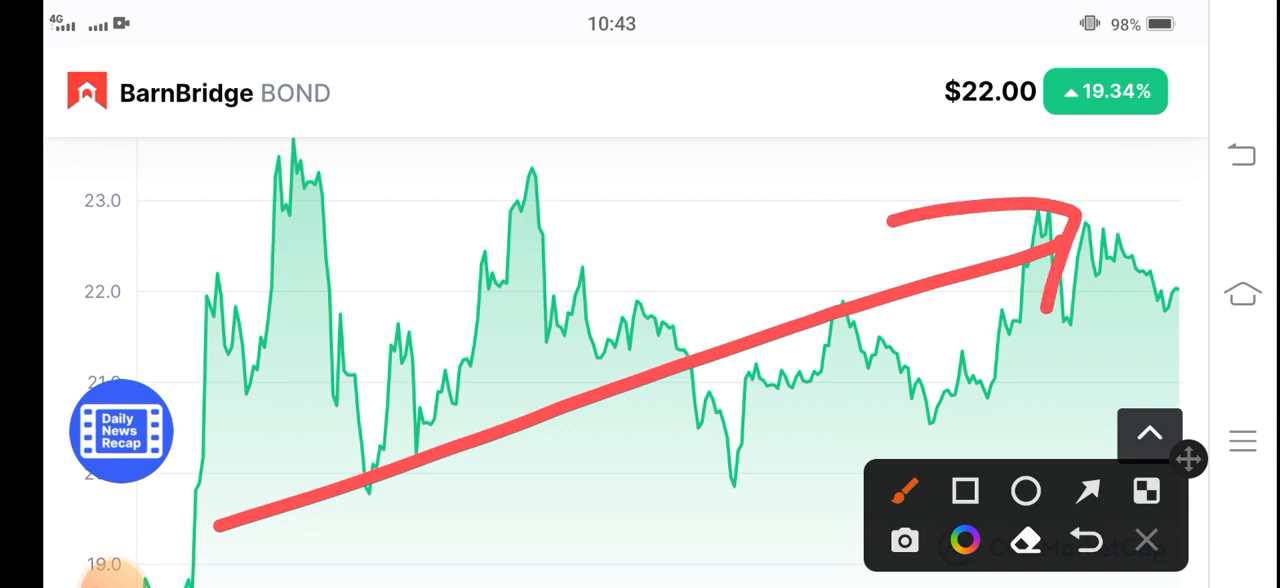
drag(444, 354, 700, 244)
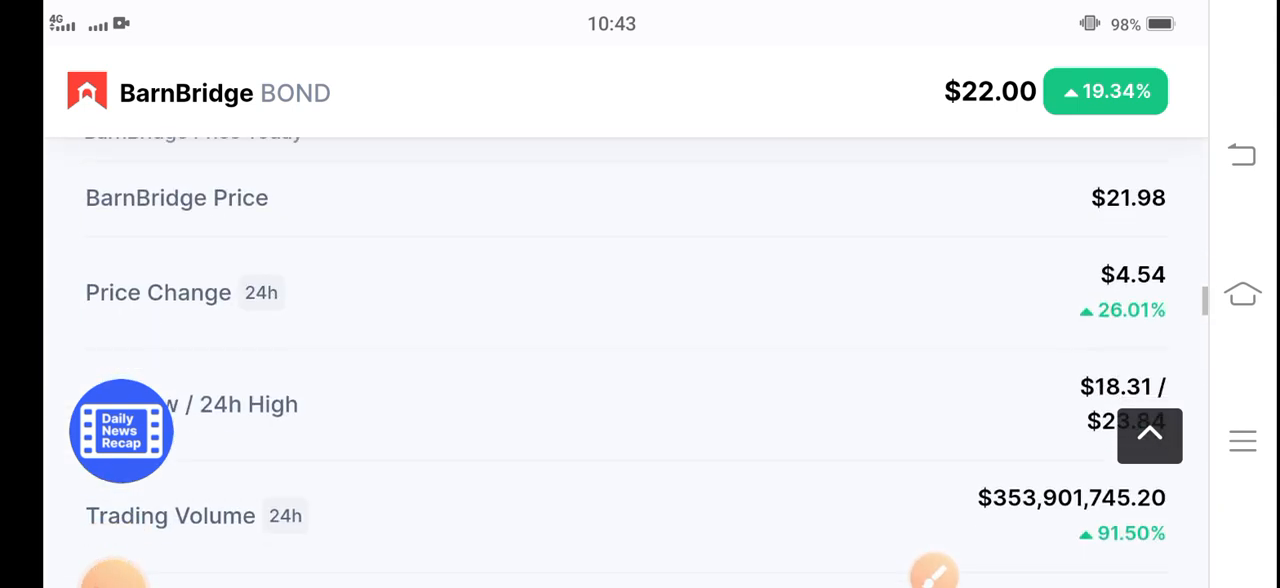
Step: Point a red arrow at the 91.50% rise in 24h trading volume
scroll(down, 3)
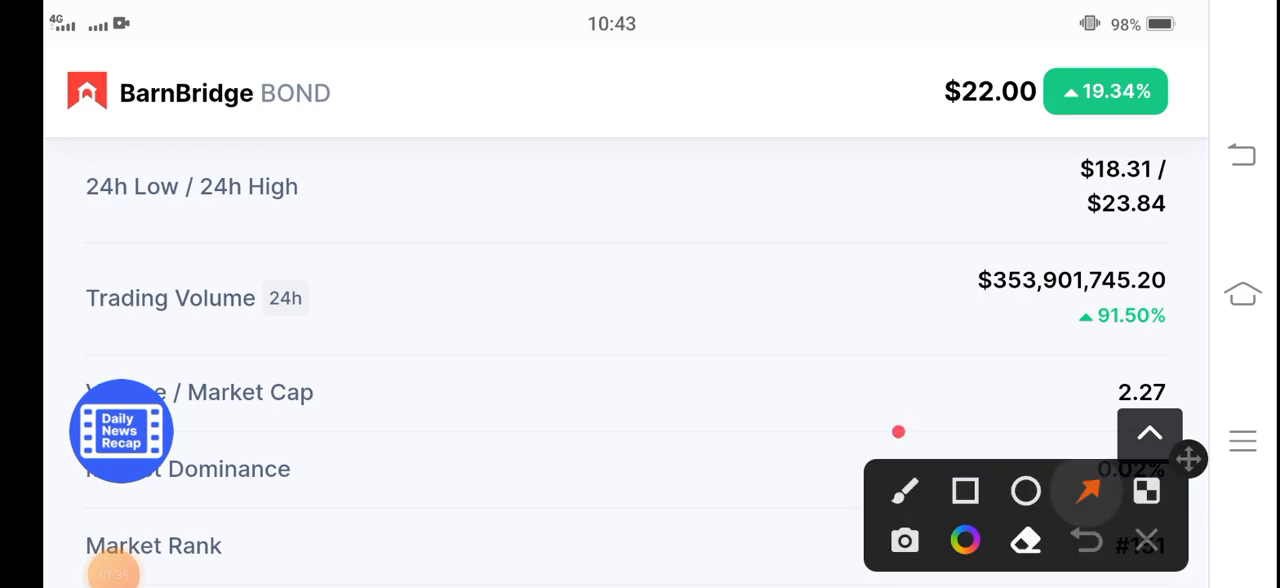
drag(898, 432, 1064, 330)
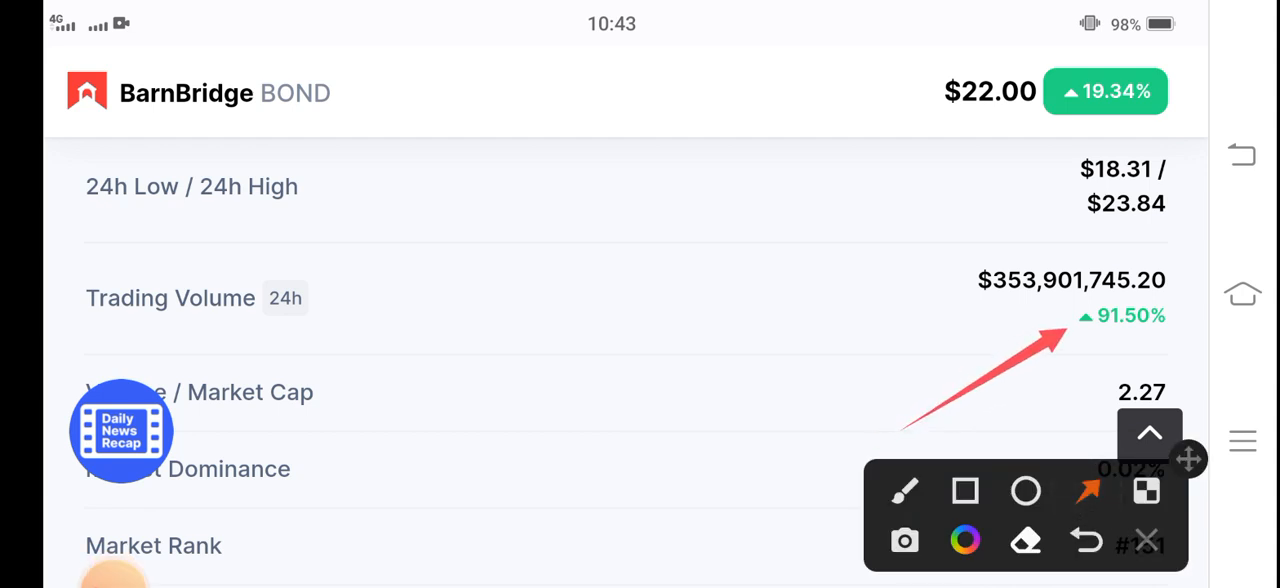